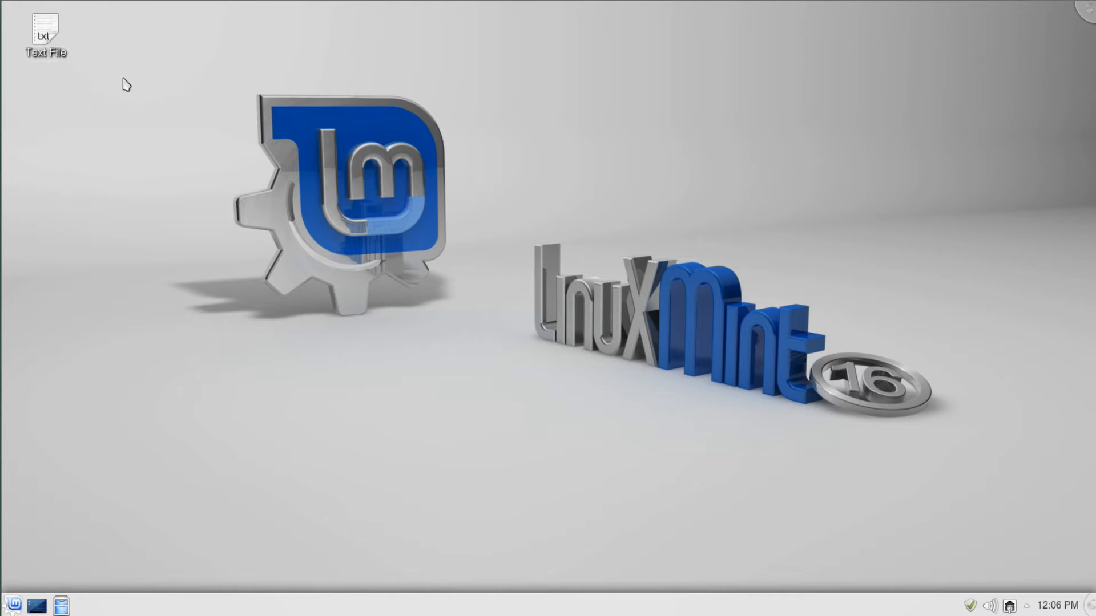
pyautogui.moveTo(125, 49)
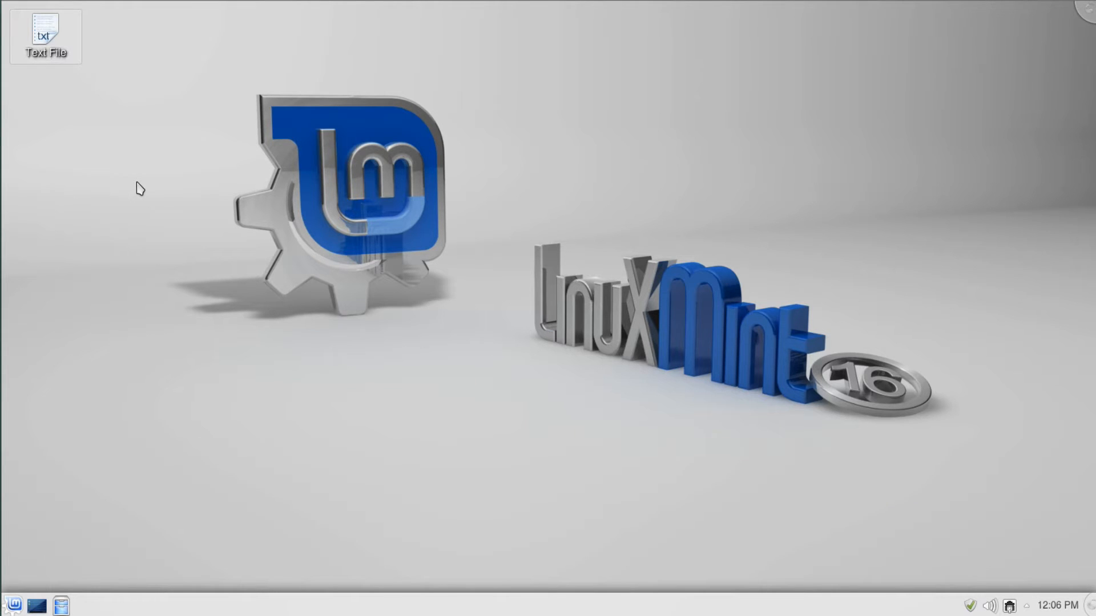
pyautogui.moveTo(145, 58)
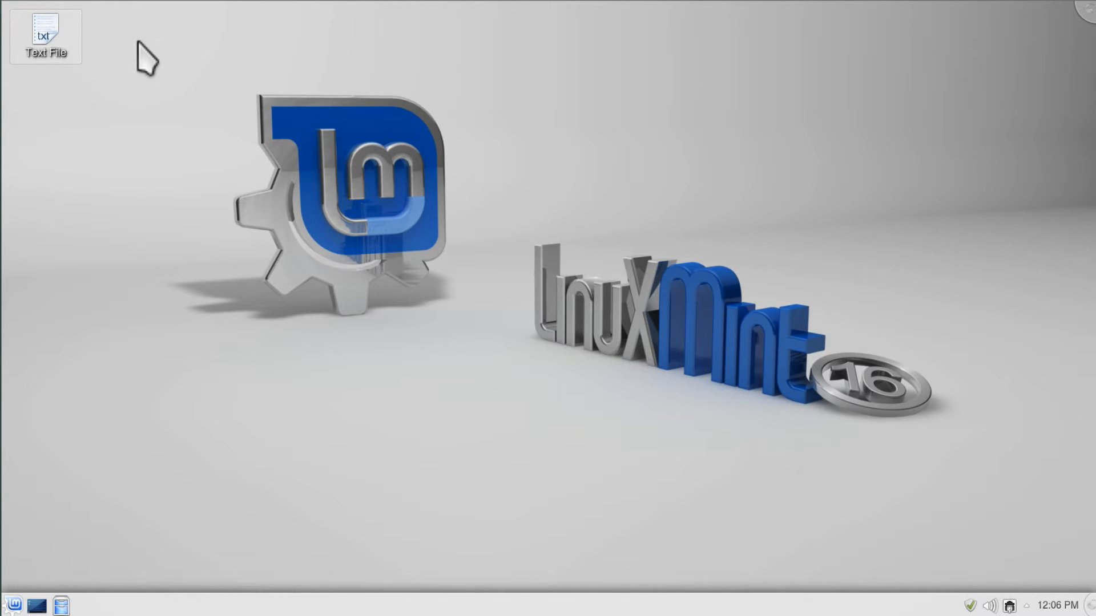
pyautogui.moveTo(152, 213)
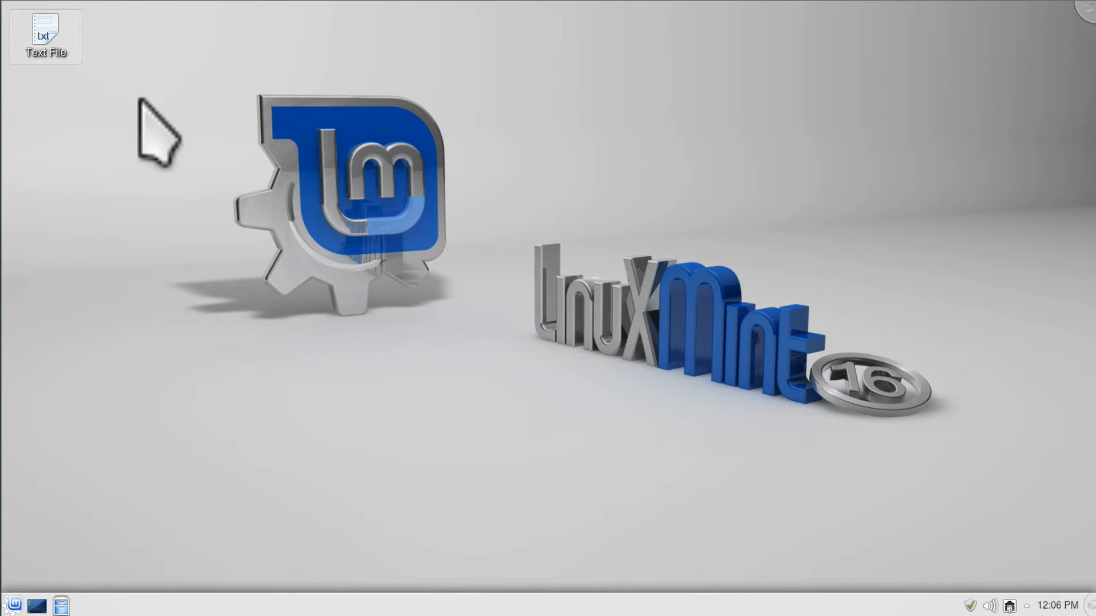
pyautogui.moveTo(157, 49)
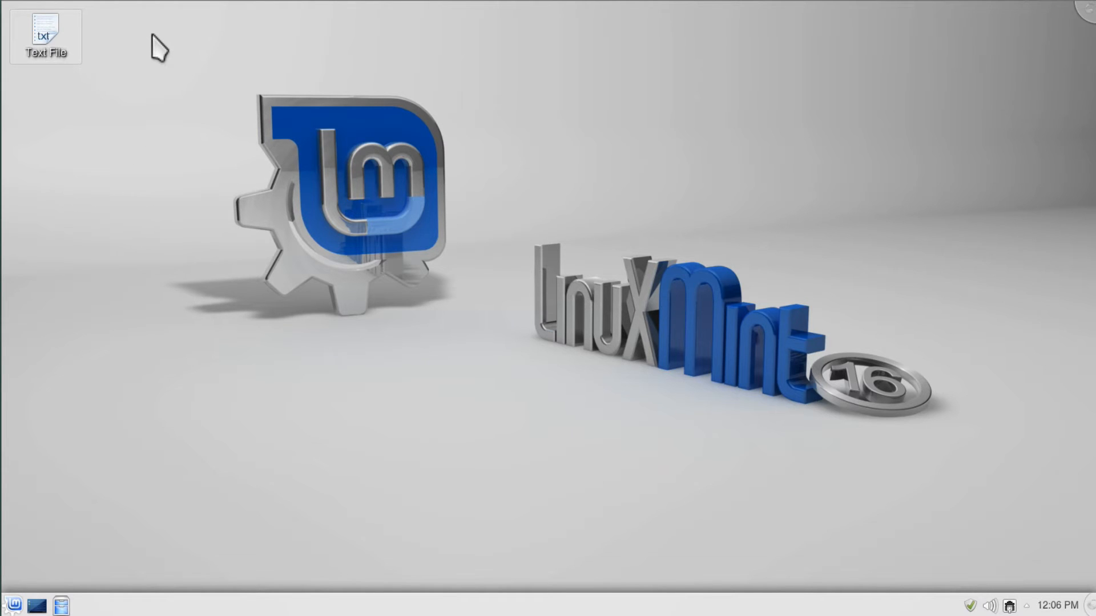
pyautogui.moveTo(152, 164)
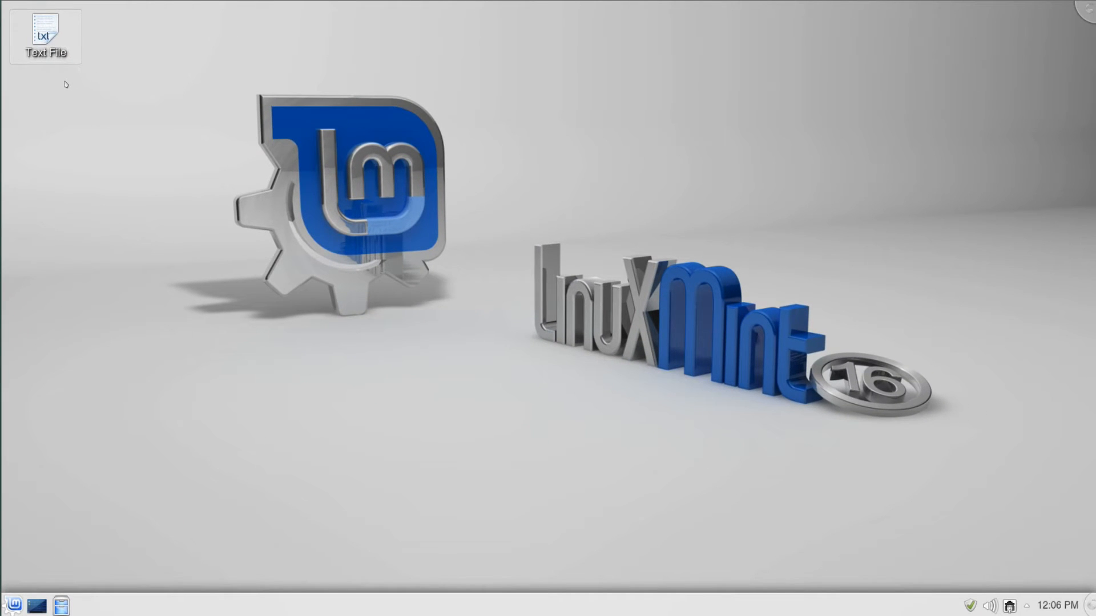
# Create a new text file on the desktop, accepting the default name 'Text File'.
pyautogui.press('shift+5')
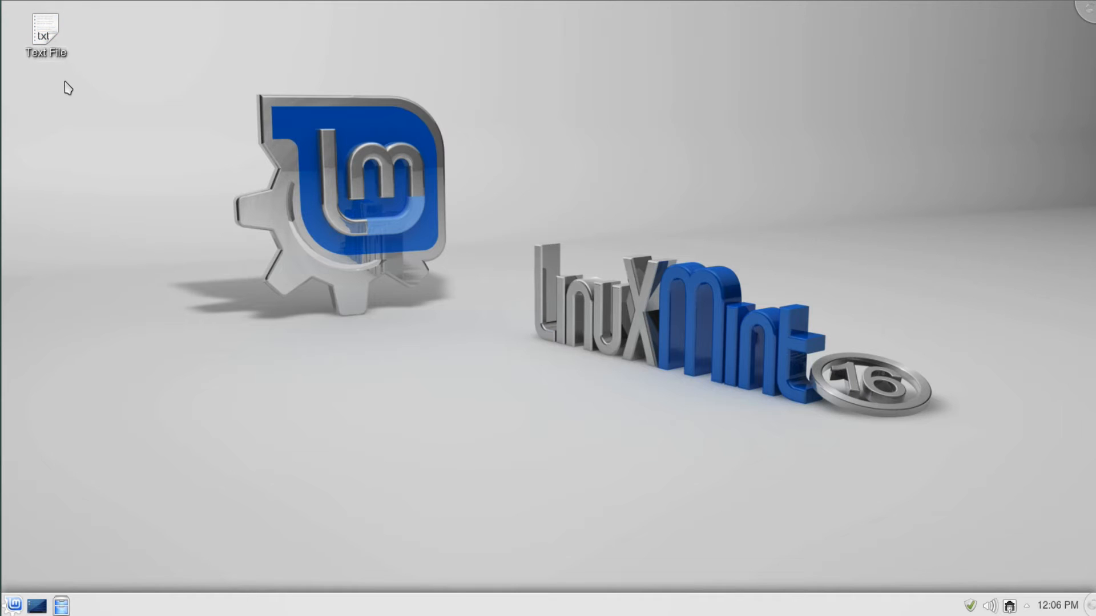
pyautogui.moveTo(105, 100)
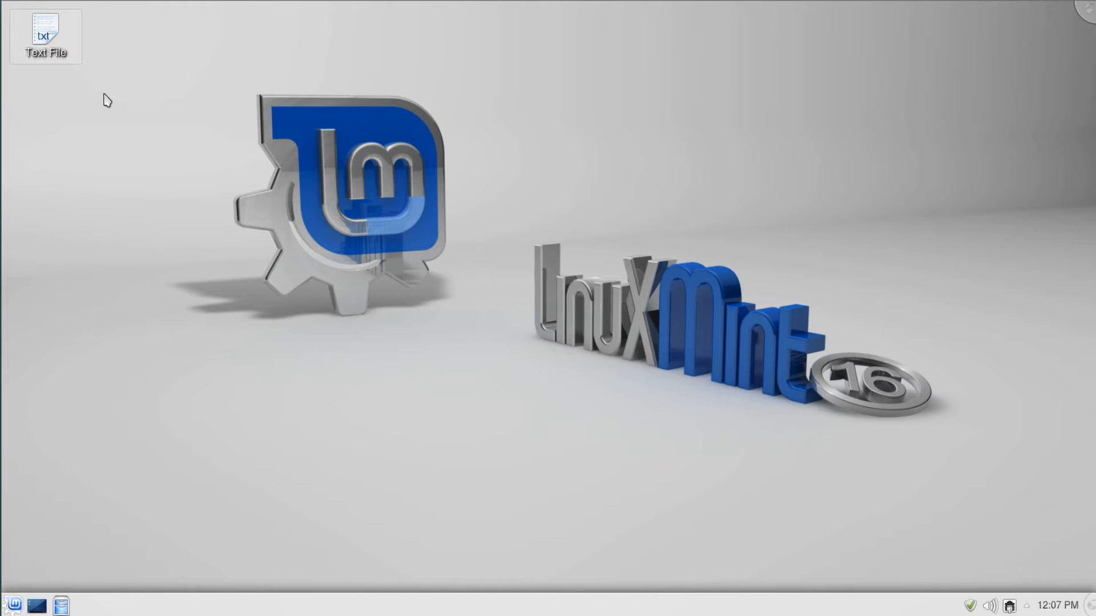
pyautogui.moveTo(109, 89)
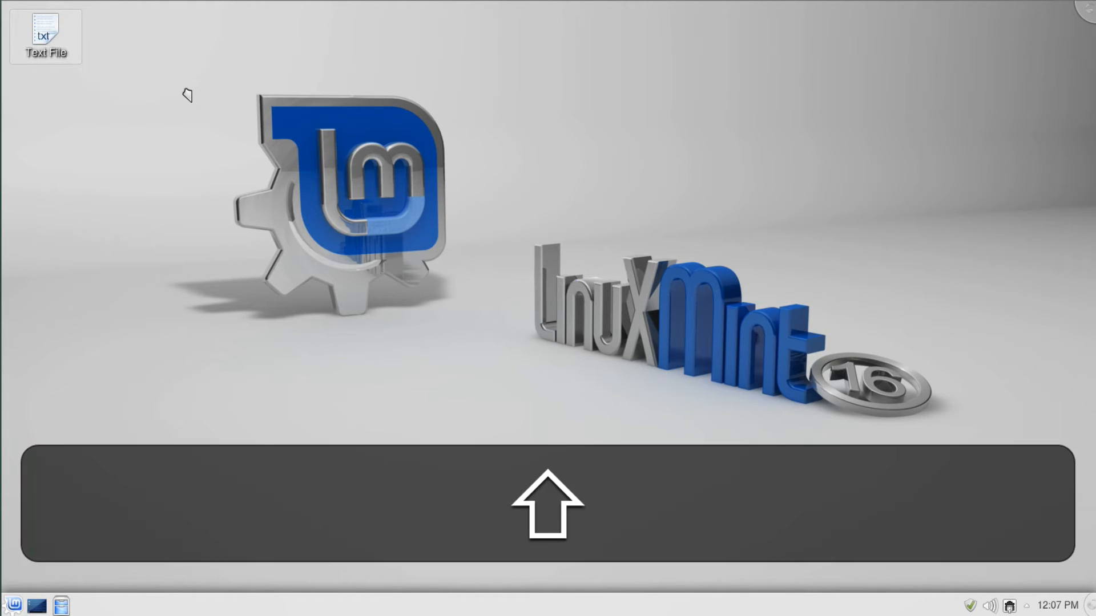
pyautogui.moveTo(199, 98)
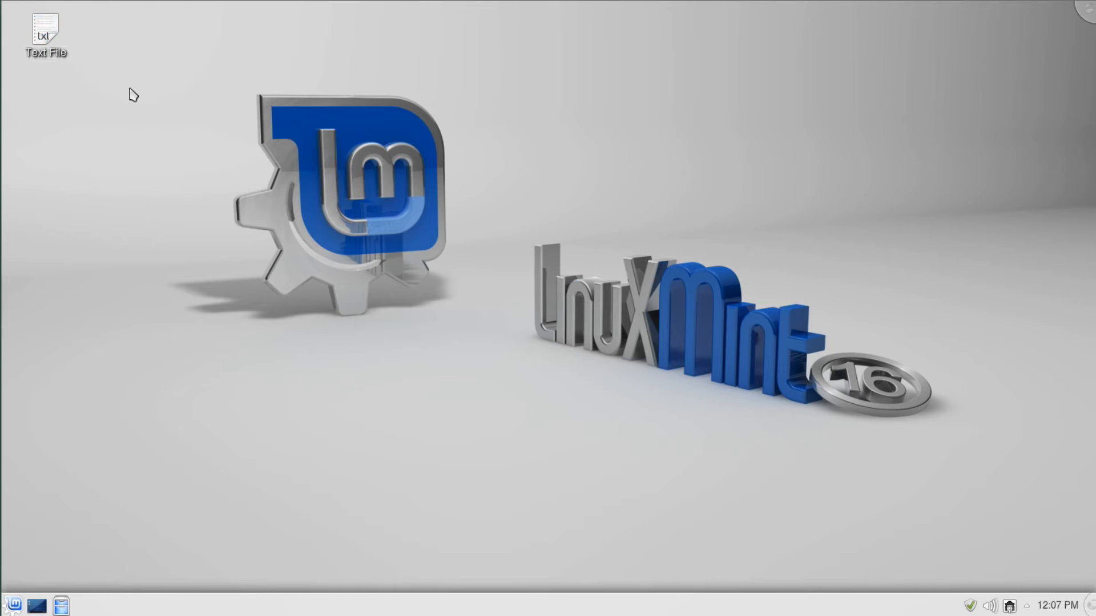
pyautogui.moveTo(133, 110)
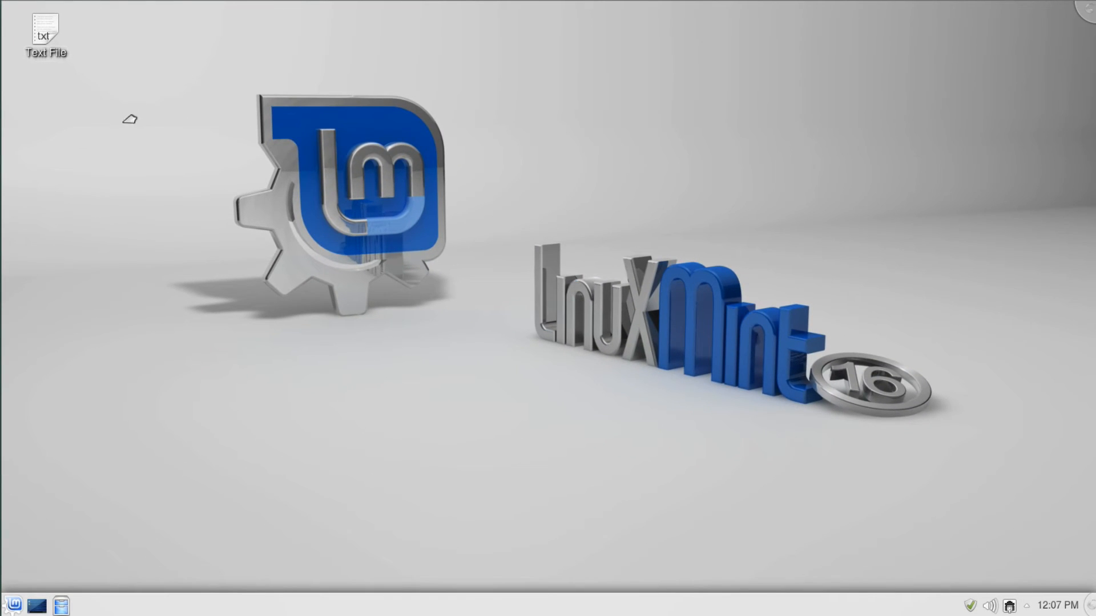
pyautogui.moveTo(105, 173)
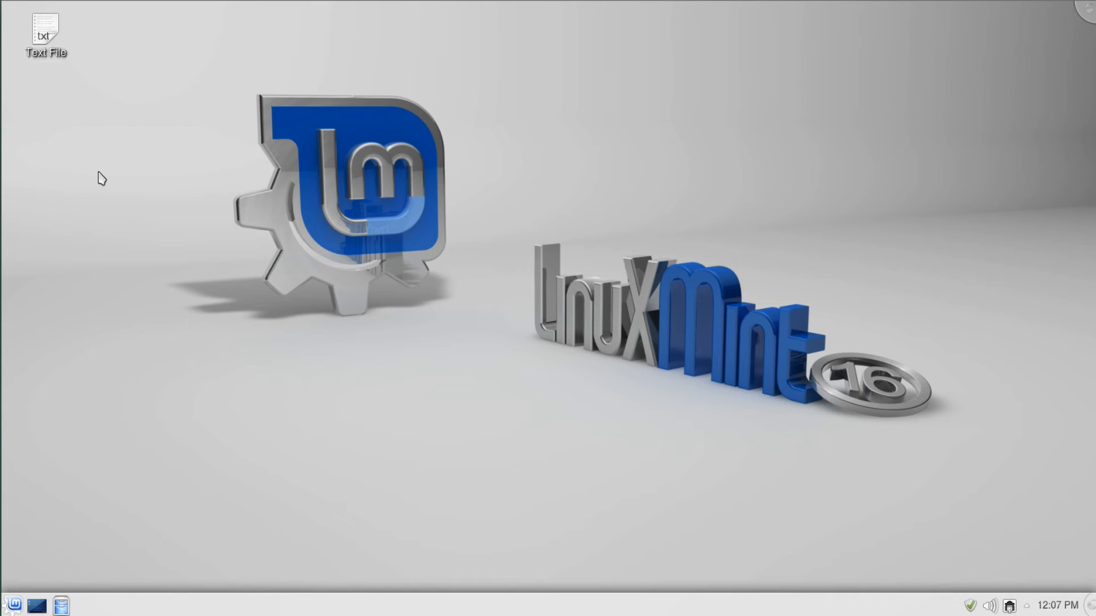
pyautogui.moveTo(63, 98)
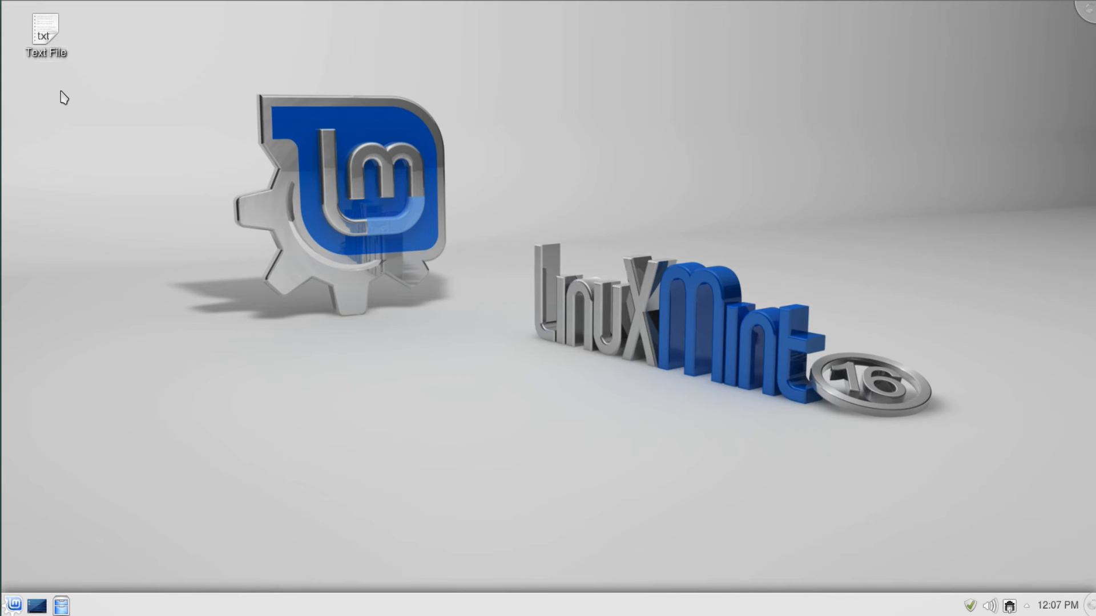
pyautogui.rightClick(62, 97)
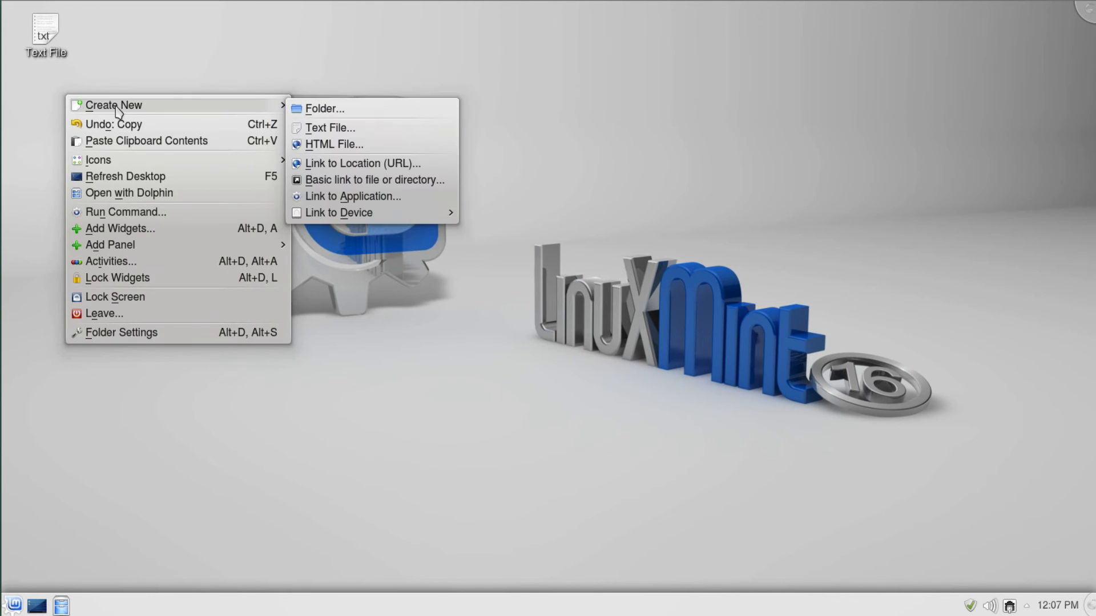
pyautogui.click(329, 127)
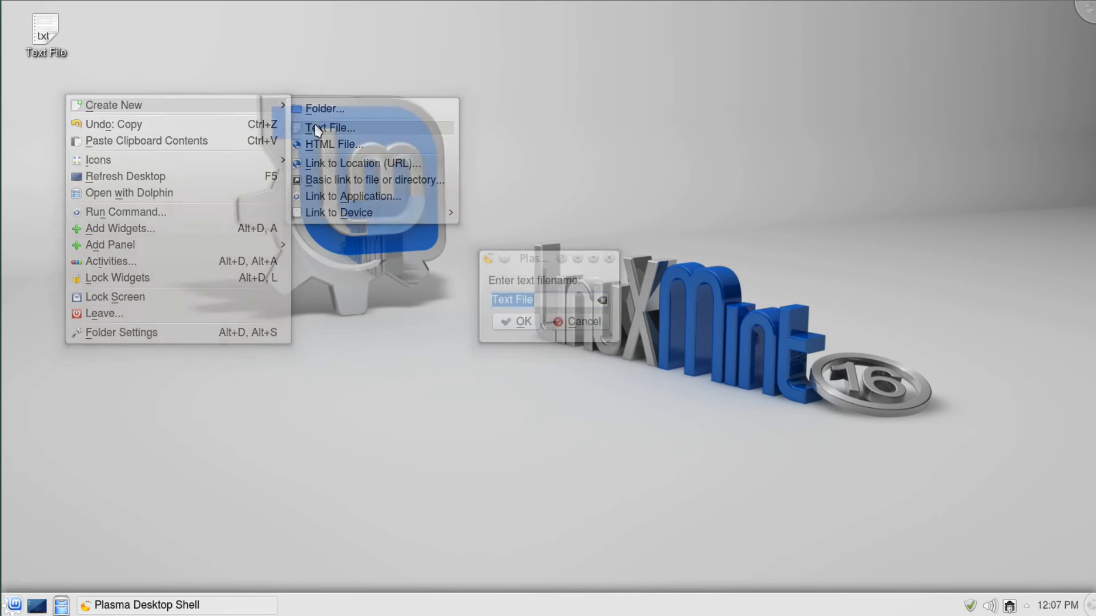
pyautogui.click(516, 321)
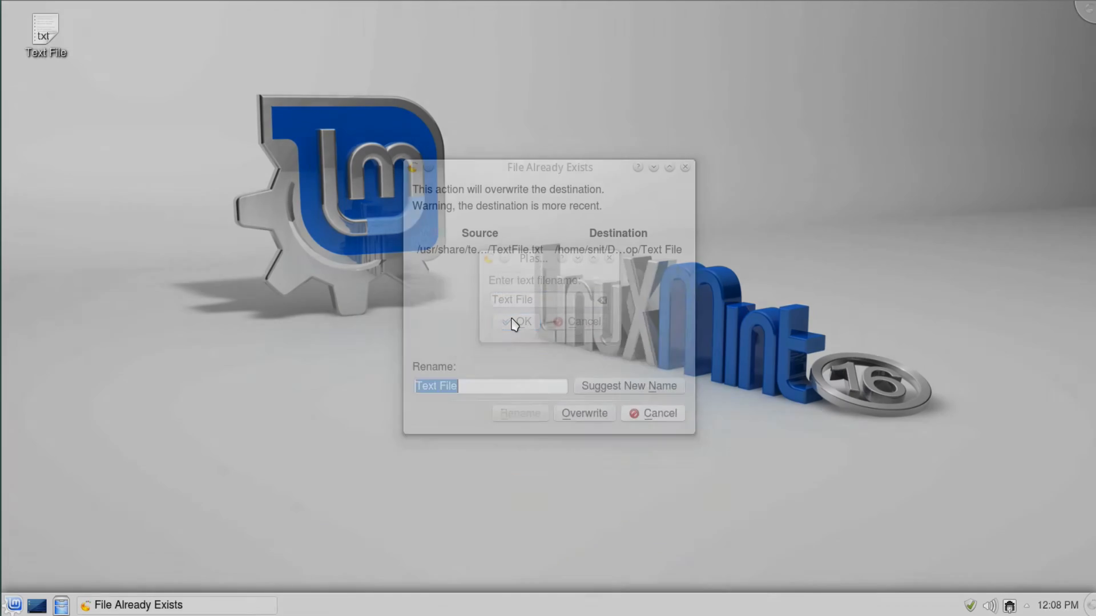